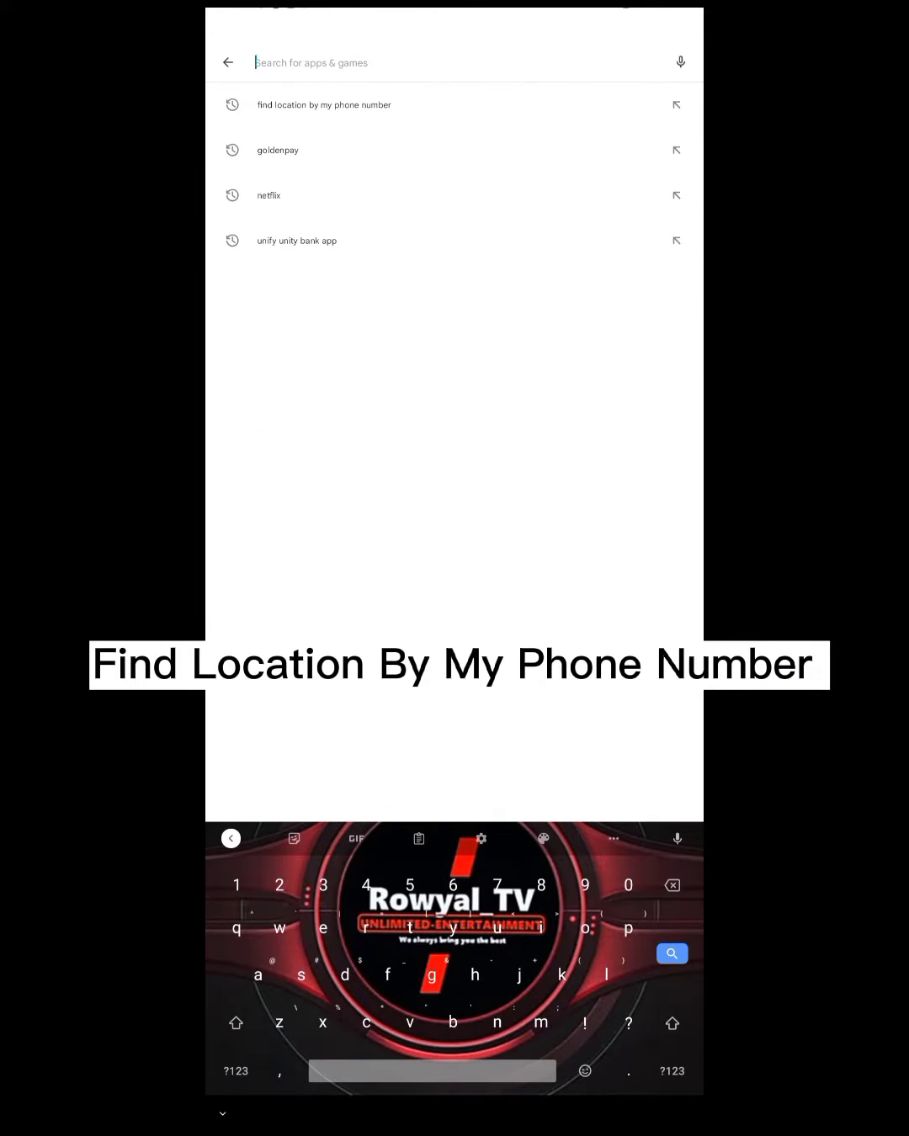
- Search Play Store for the 'find location by my phone number' app
left_click(323, 105)
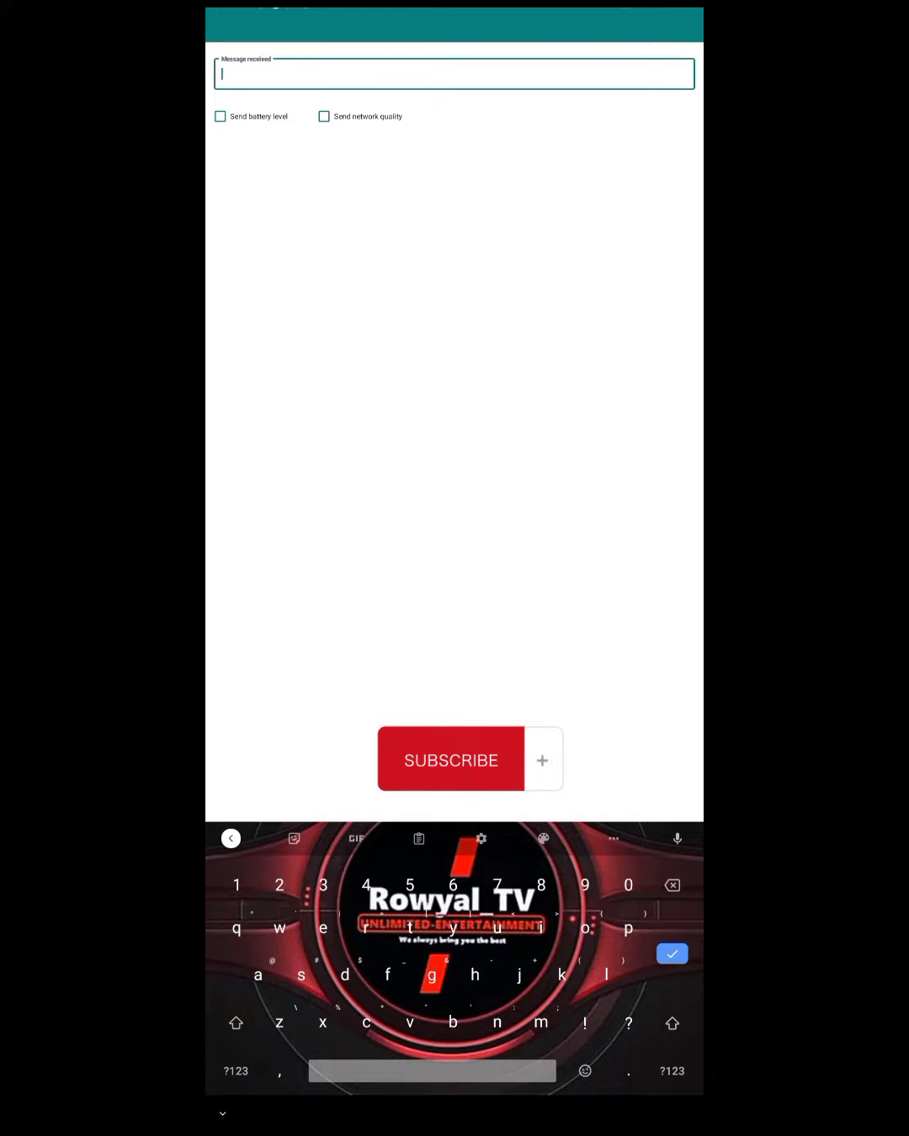
- Set the Message received trigger to 'Rowyalty' and open the HABSKID ADVERT WhatsApp chat
left_click(236, 1024)
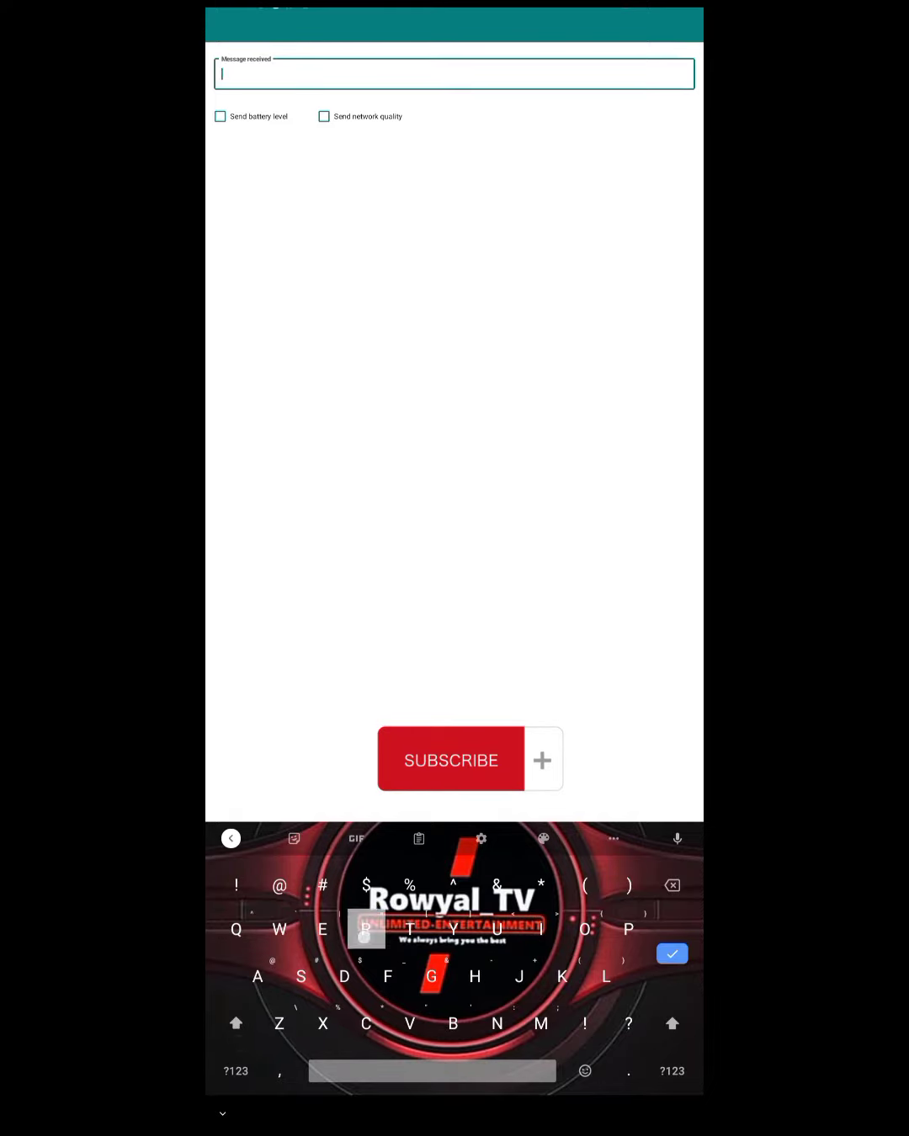
type("Row")
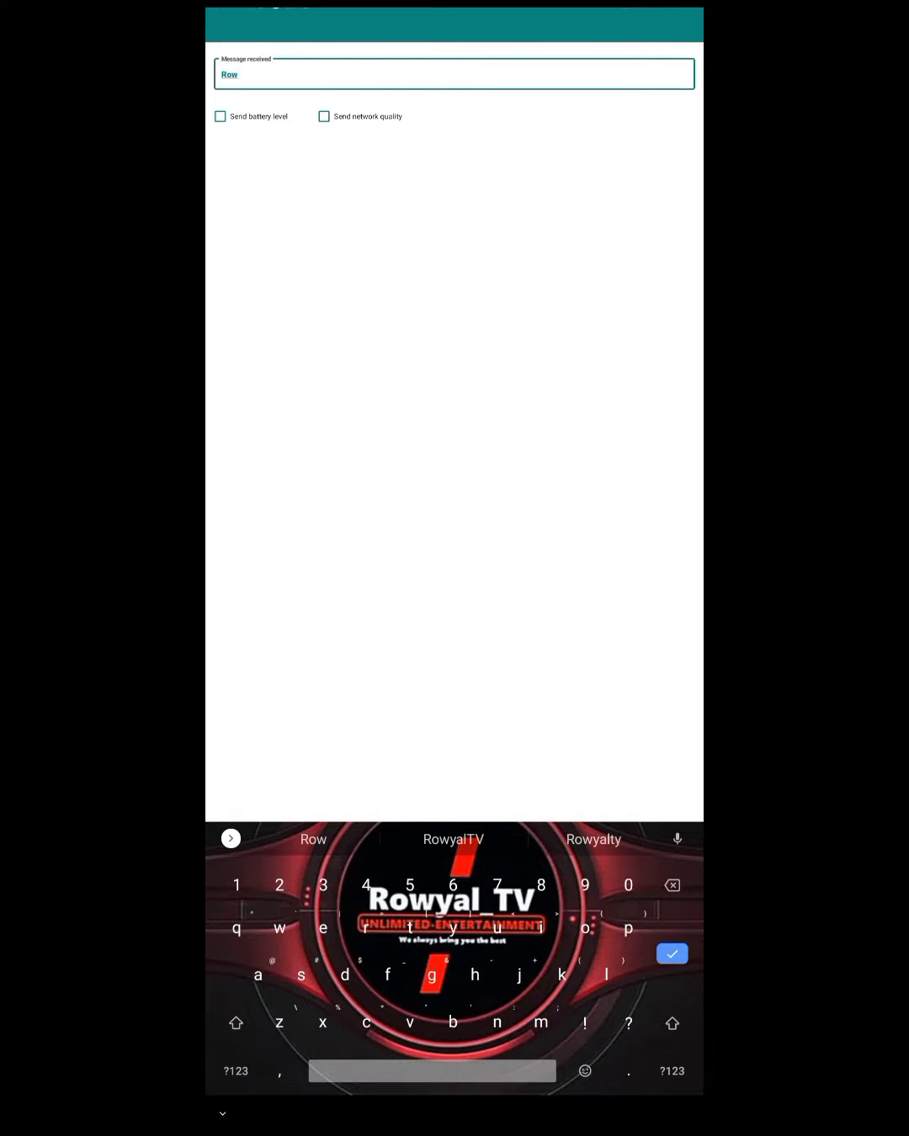
left_click(593, 839)
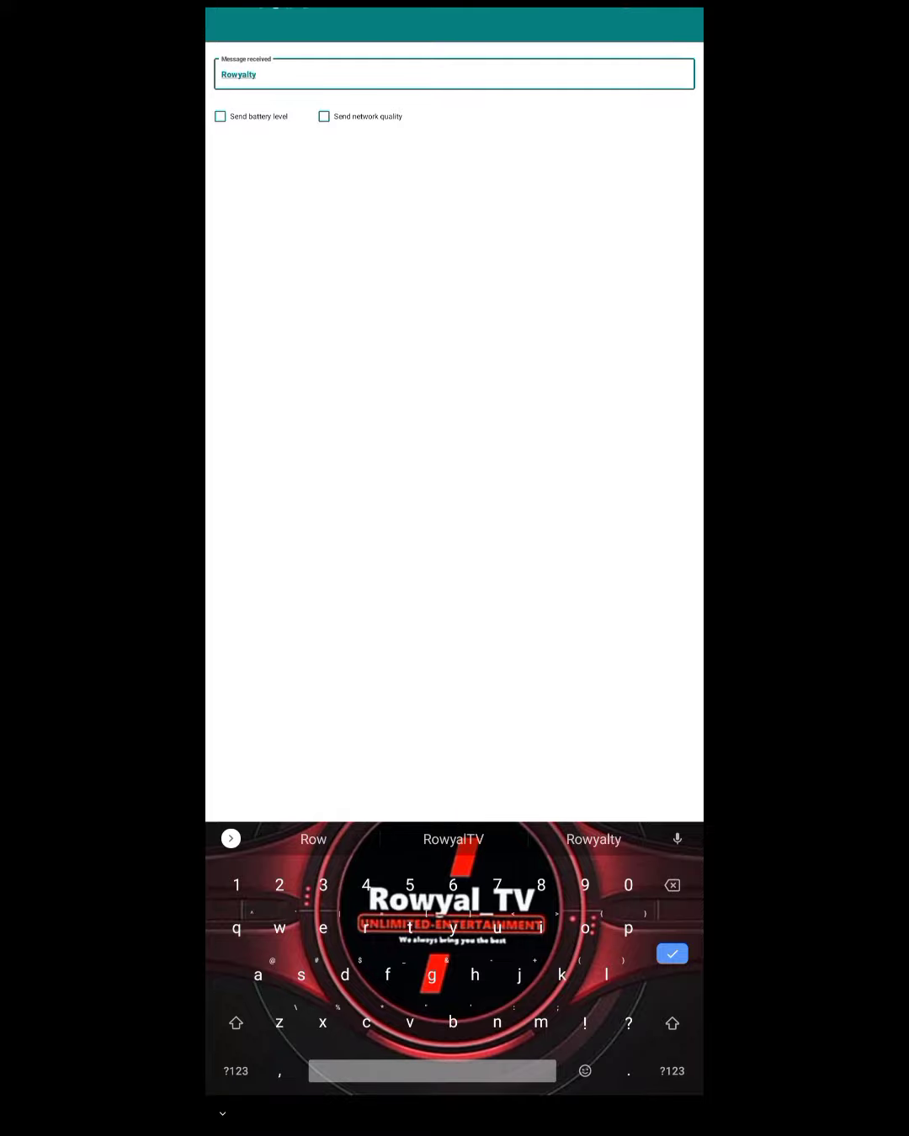
left_click(671, 954)
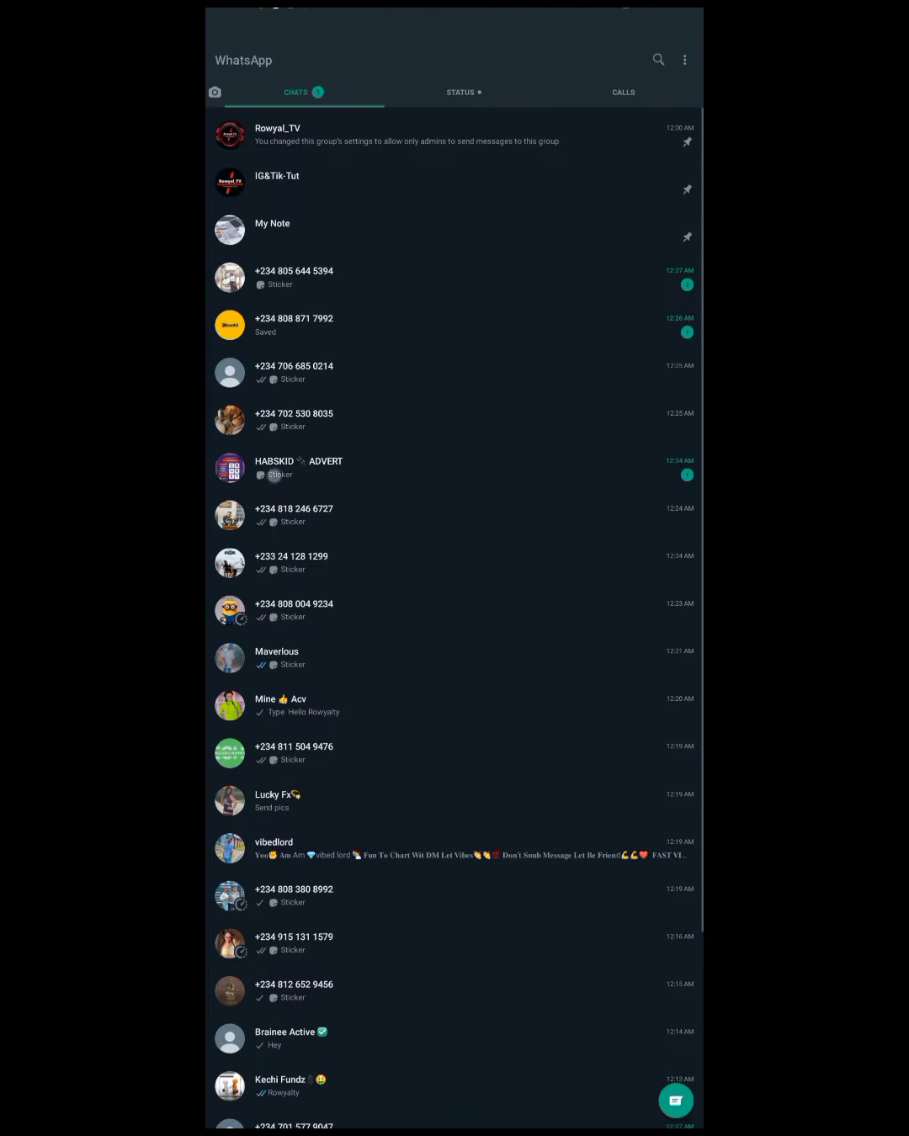
left_click(298, 467)
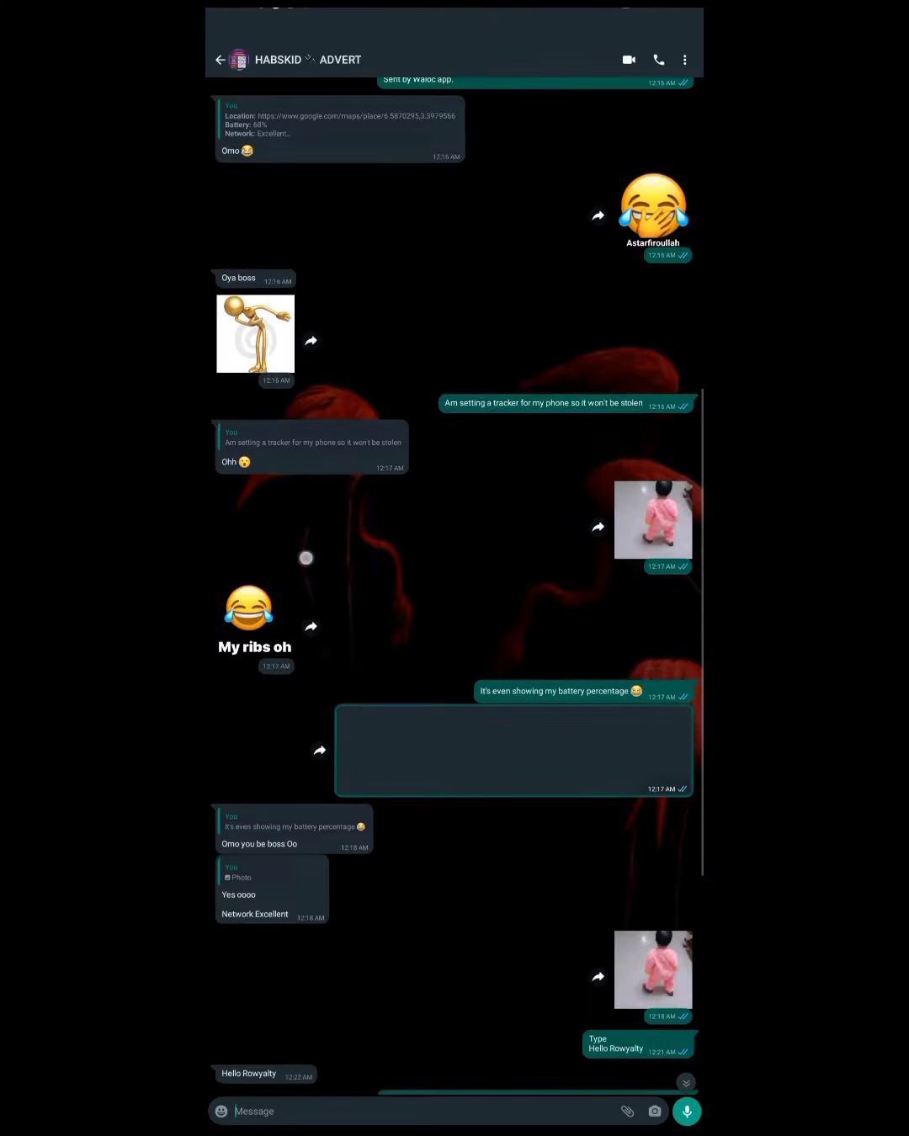